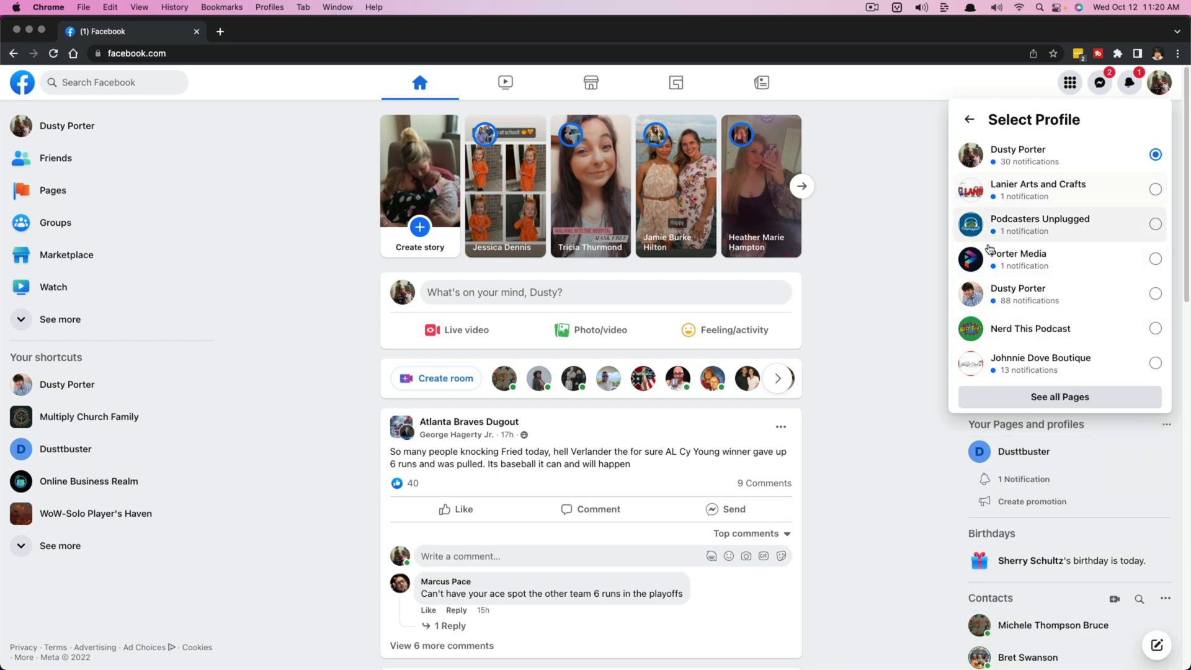
mouse_move(881, 361)
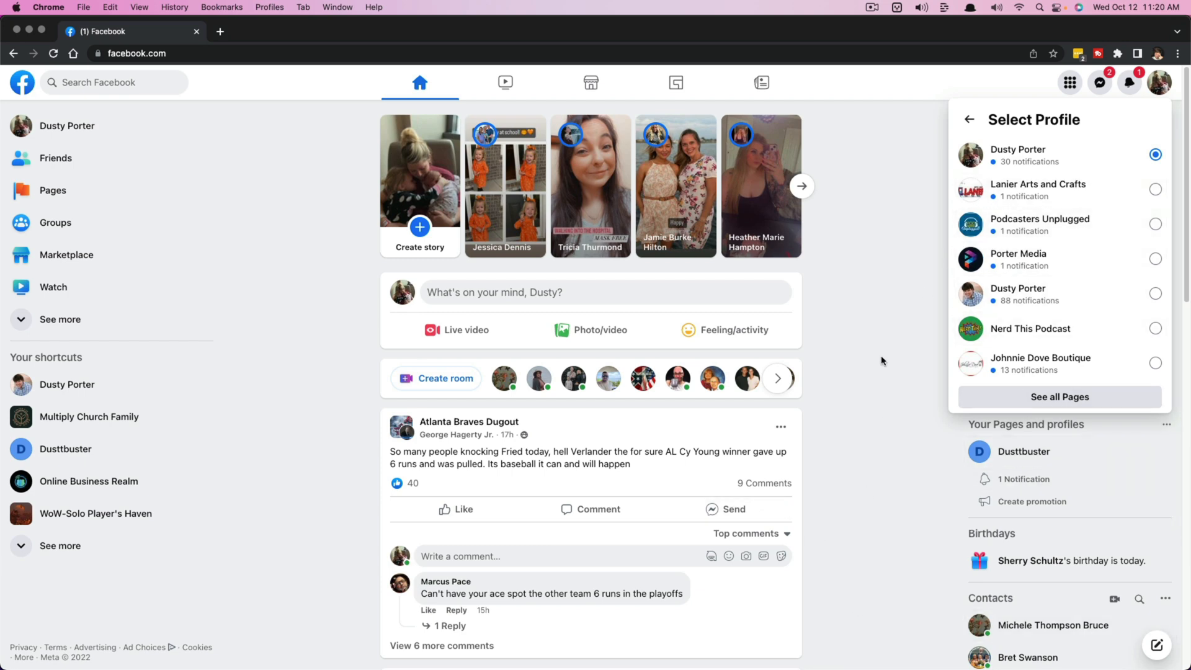
mouse_move(880, 364)
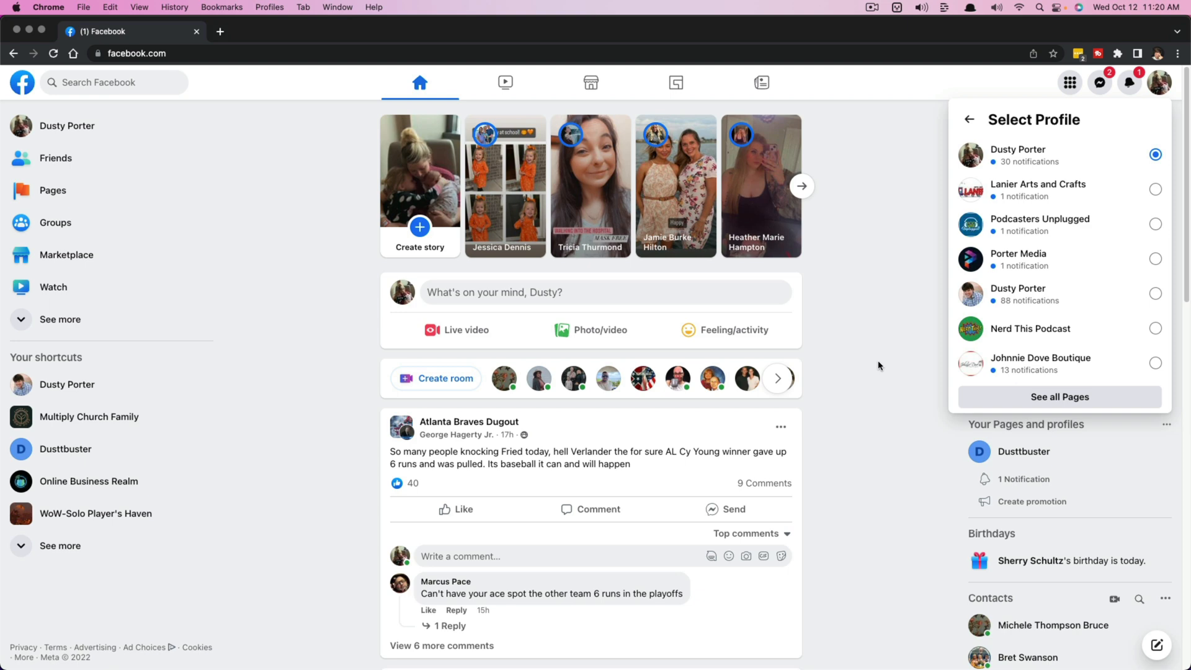
mouse_move(877, 367)
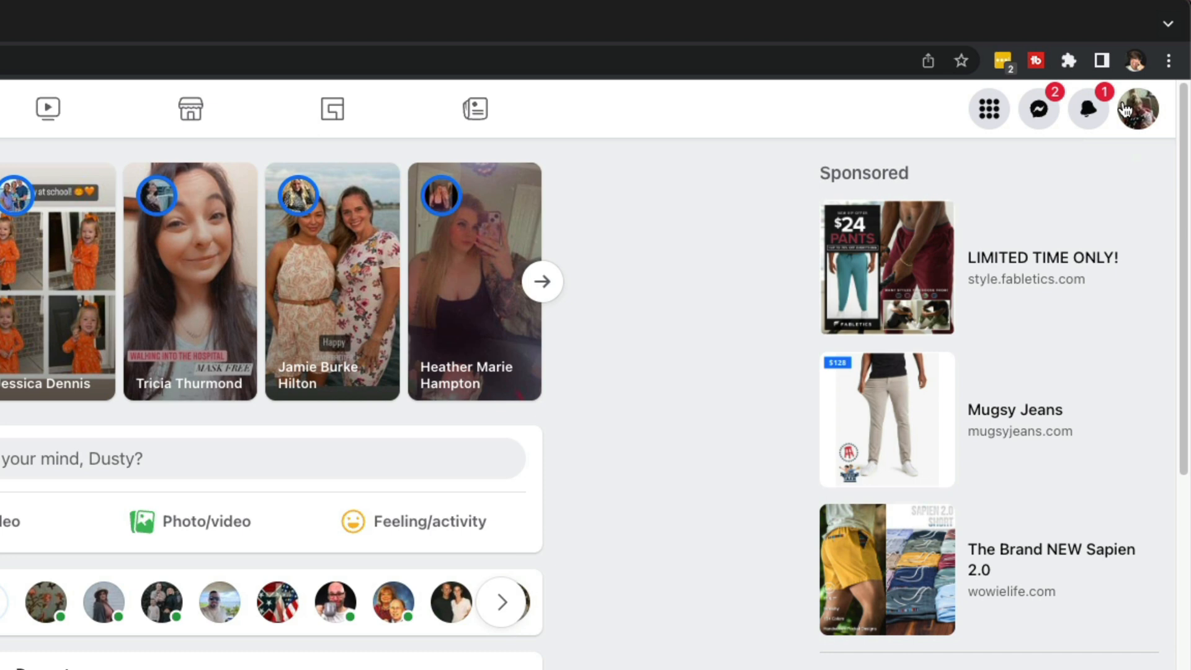
From the account menu, view all profiles to switch into the Nerd This Podcast Page.
left_click(1138, 109)
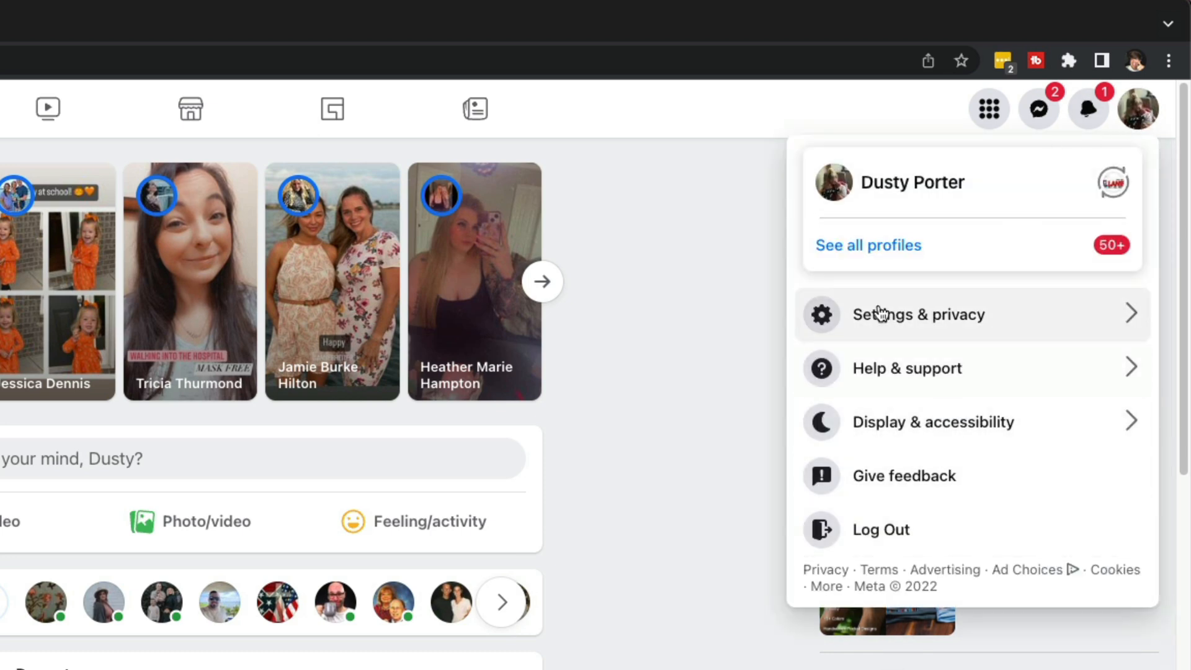
left_click(868, 244)
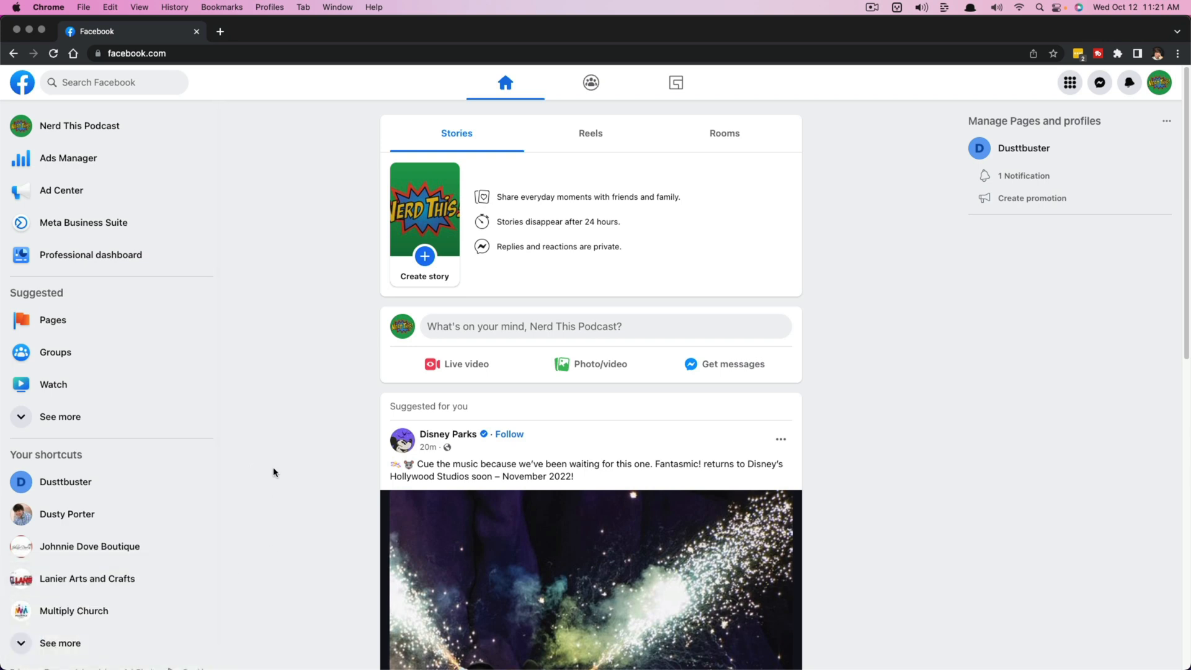
Open the Nerd This Podcast Page from the left sidebar.
left_click(80, 125)
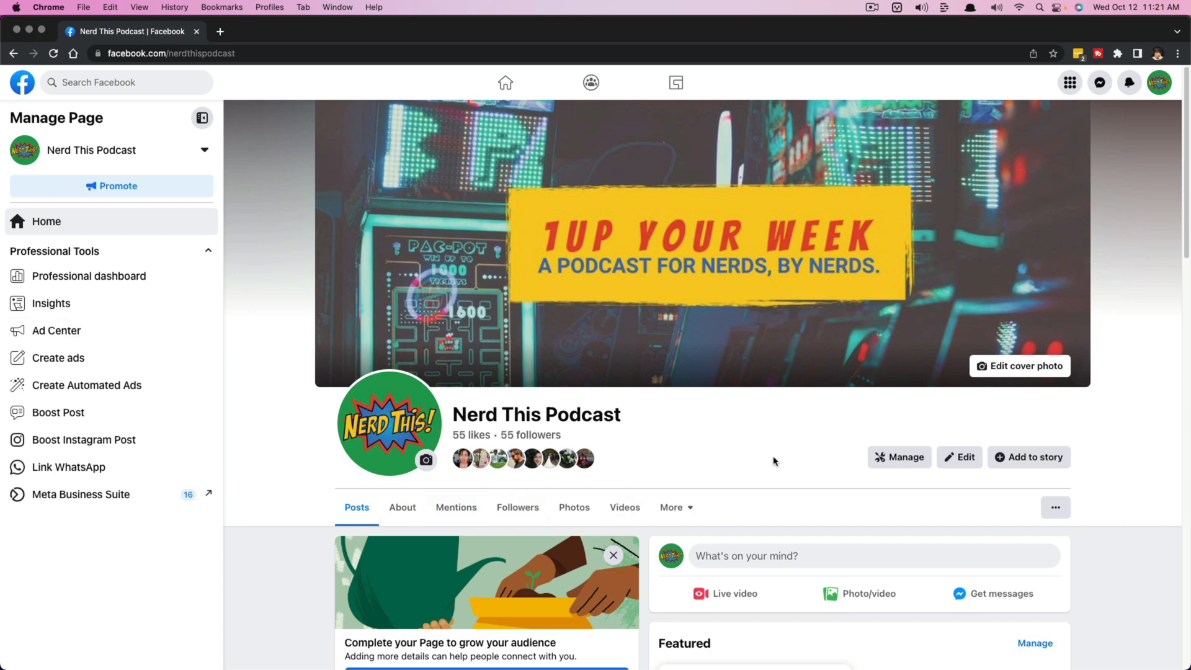
mouse_move(753, 463)
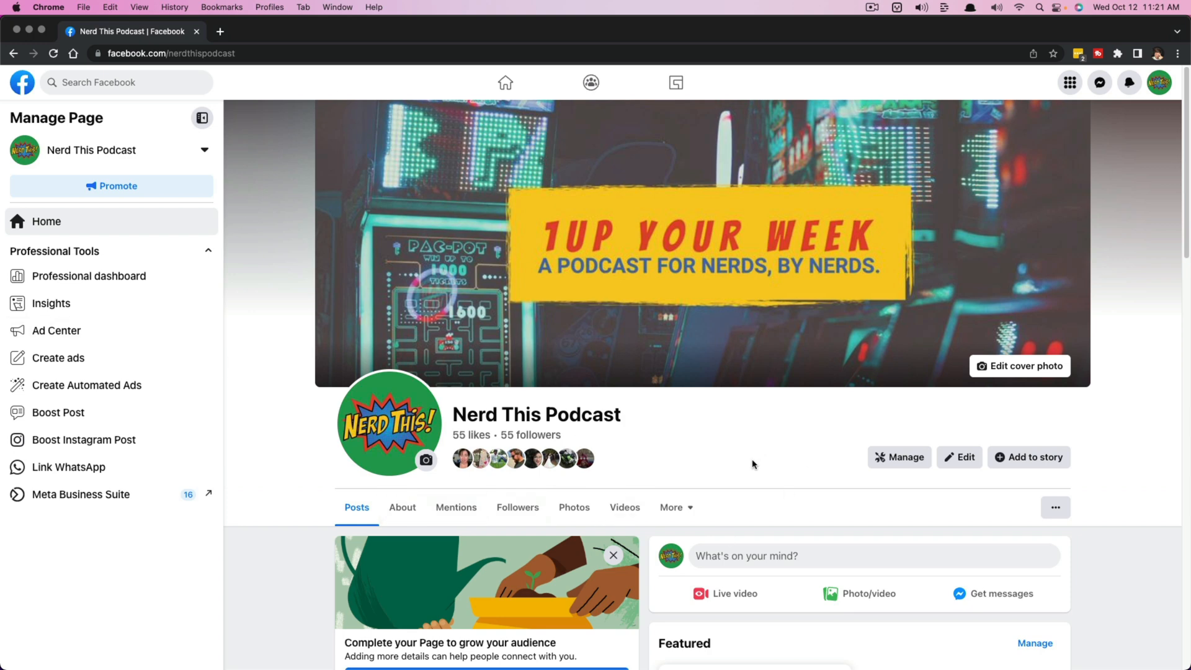
mouse_move(659, 610)
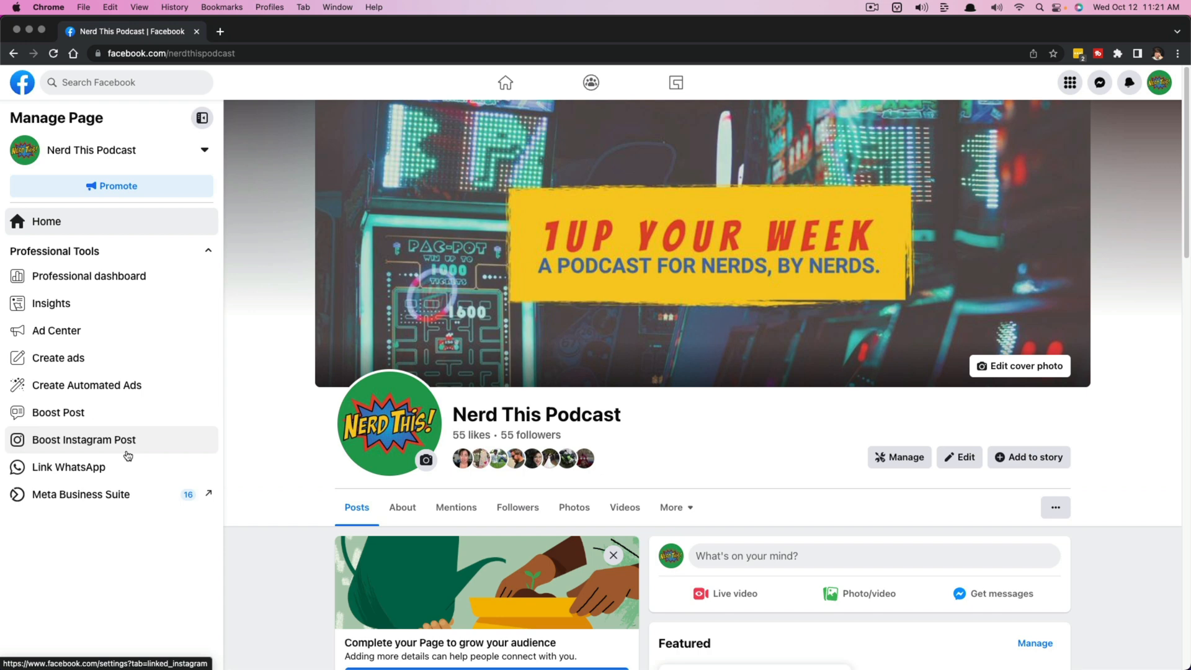
mouse_move(426, 350)
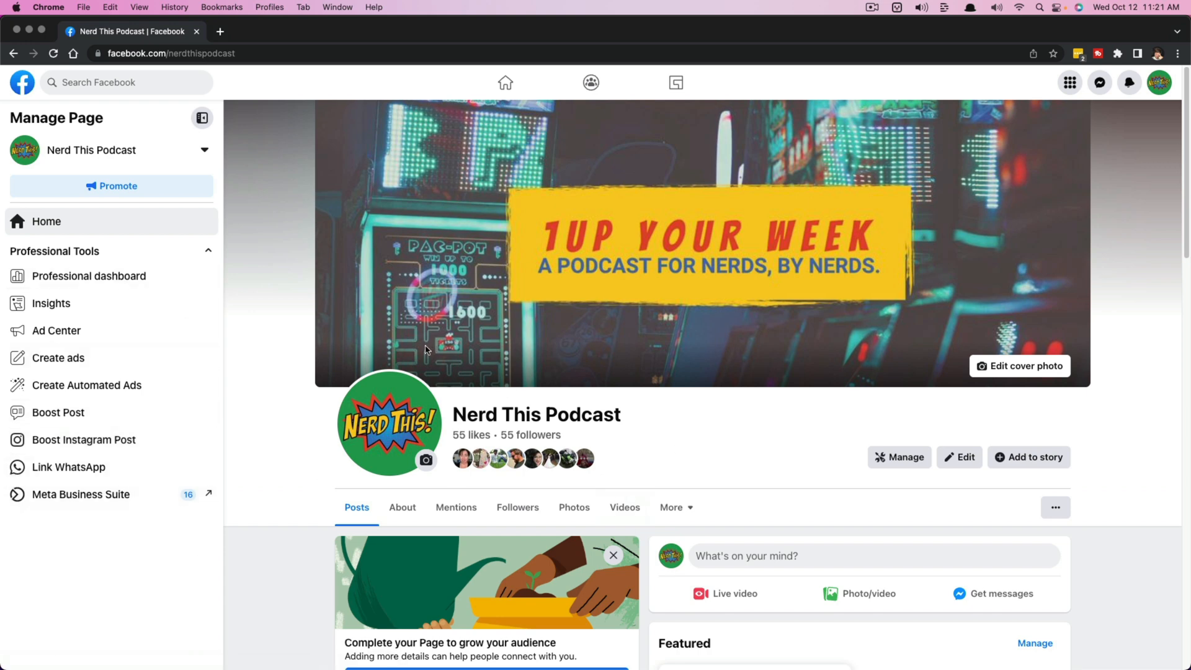
mouse_move(437, 362)
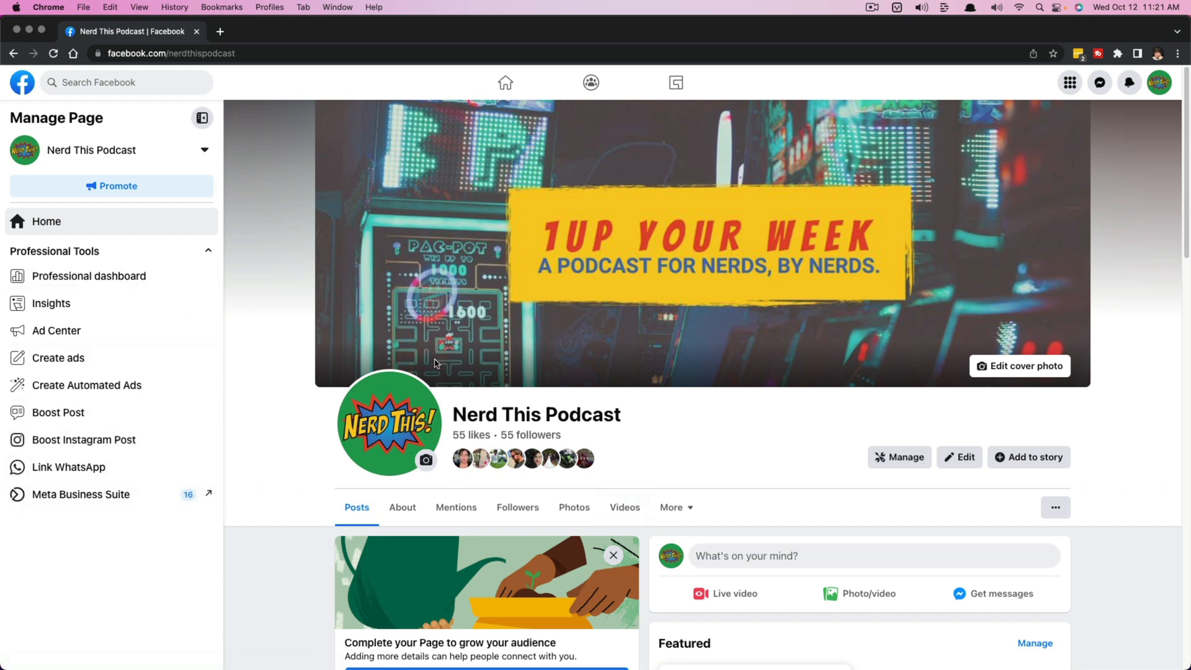
mouse_move(720, 381)
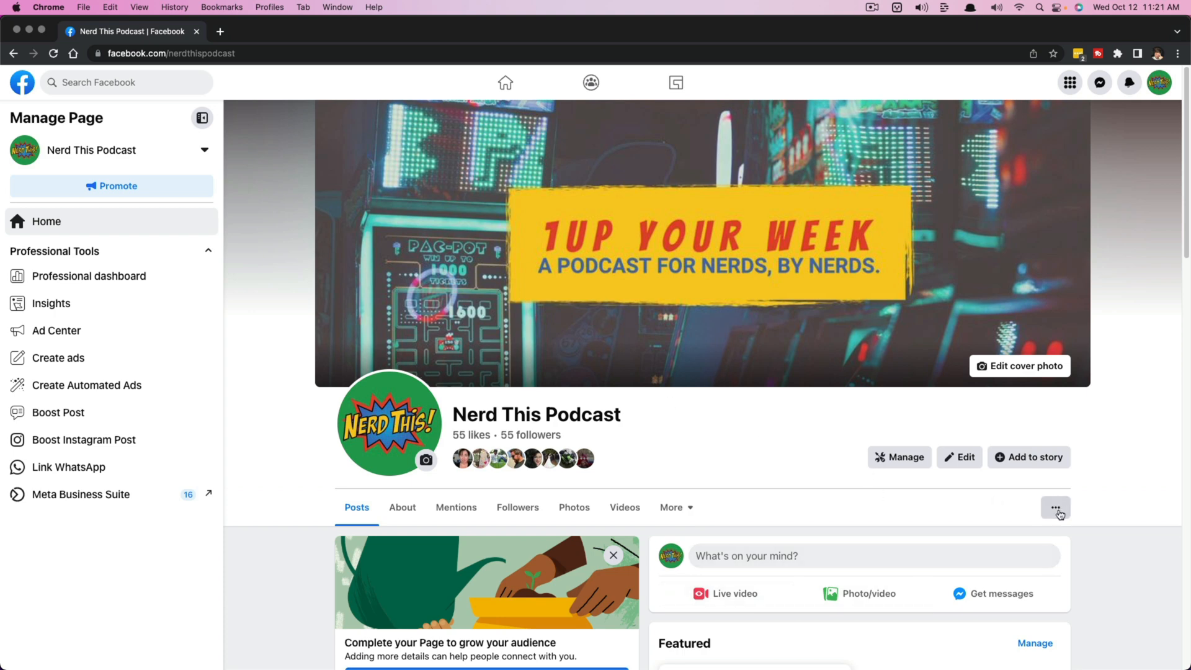
Start Switch to Classic Pages from the Page's more menu, acknowledging content won't carry over.
left_click(1054, 508)
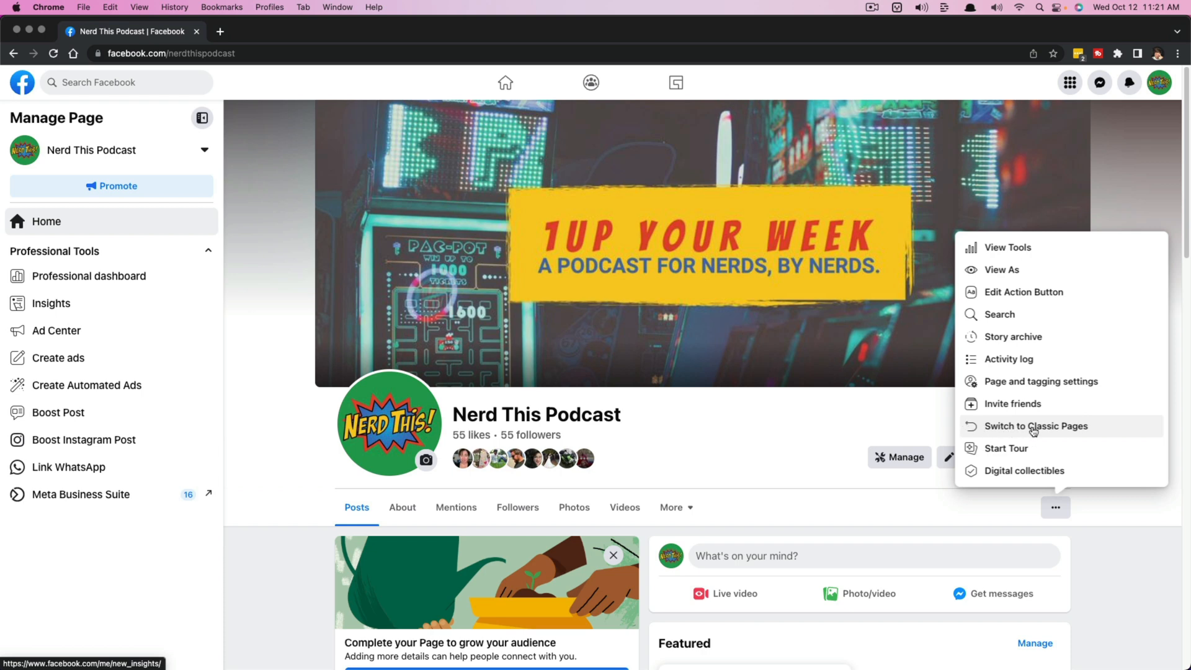
left_click(1034, 425)
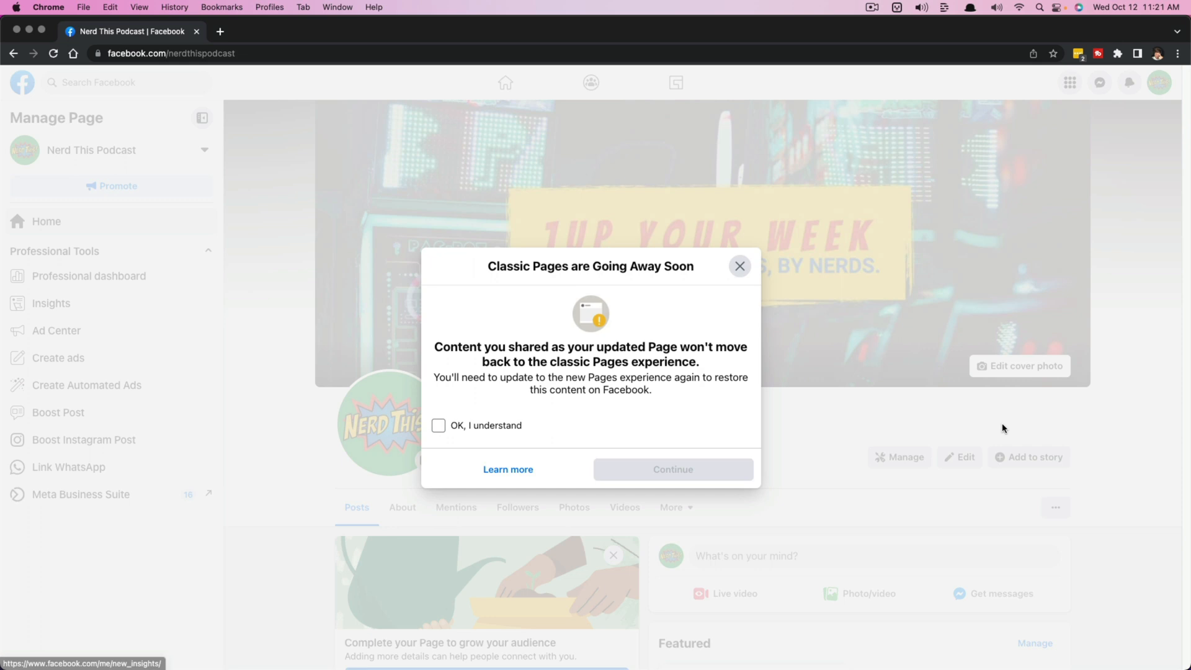
mouse_move(621, 420)
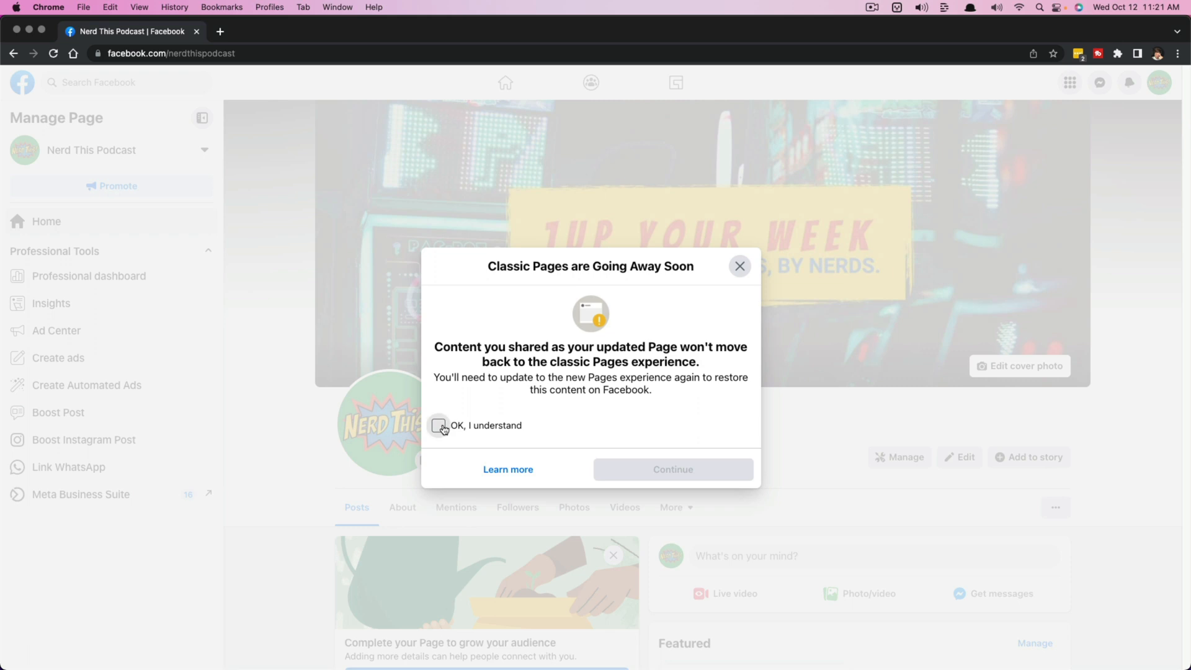
left_click(439, 425)
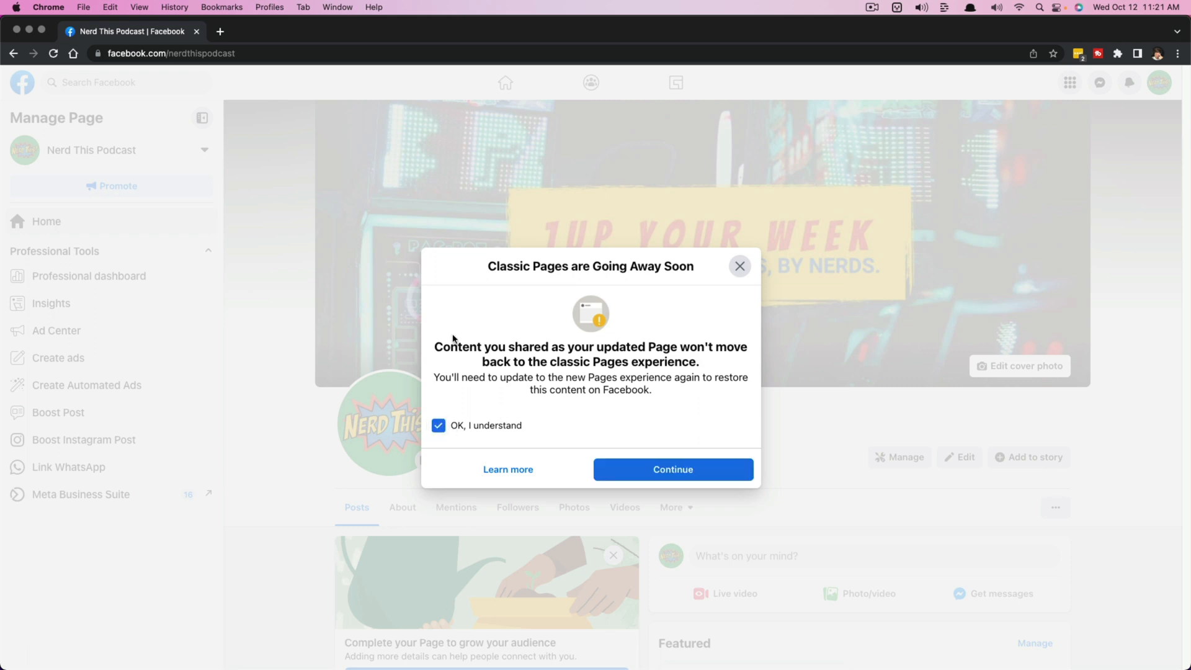
left_click(671, 469)
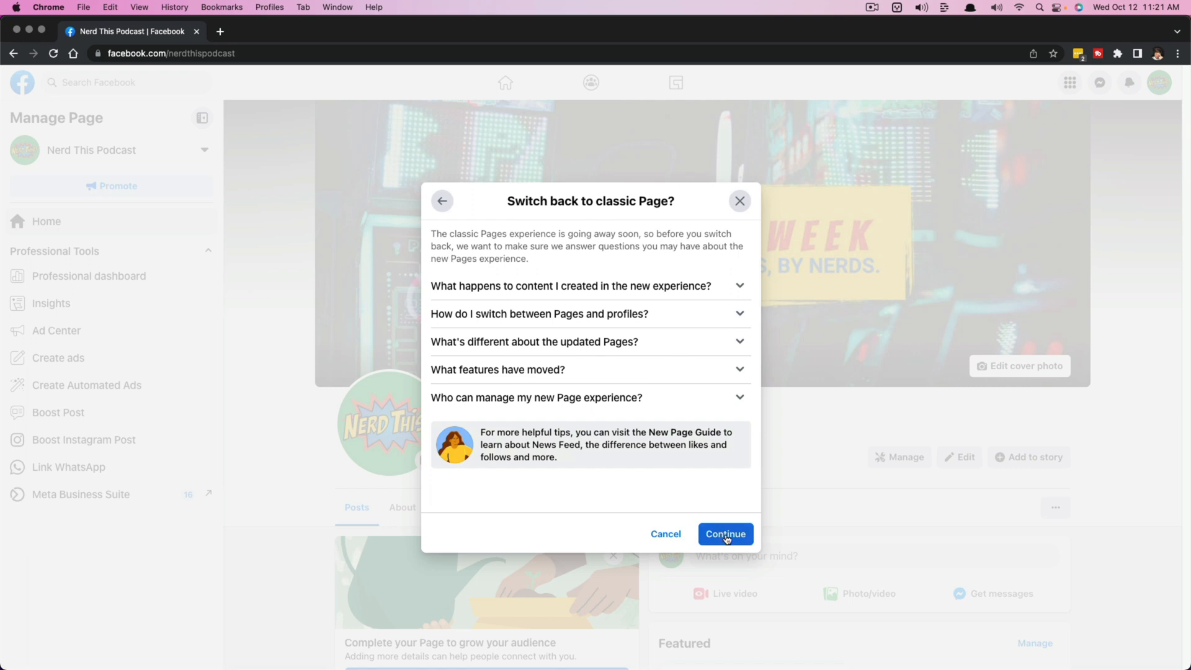
Pass the switch-back questions and confirm Switch Back, landing on the classic Dusttbuster Page.
left_click(725, 534)
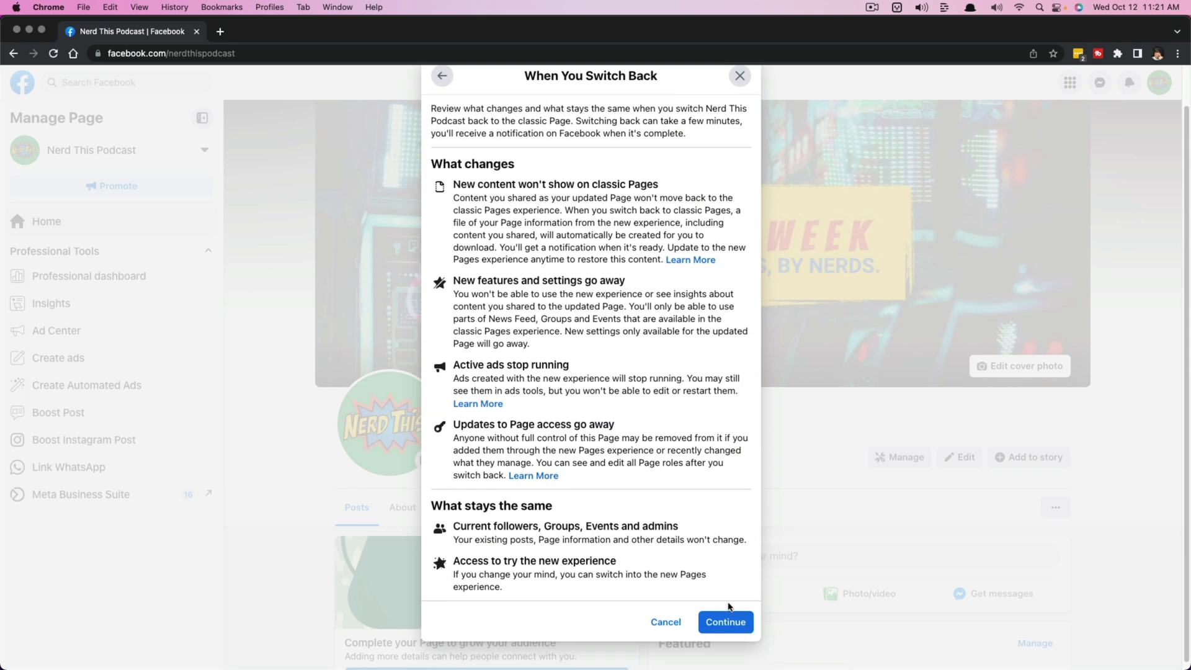
left_click(723, 622)
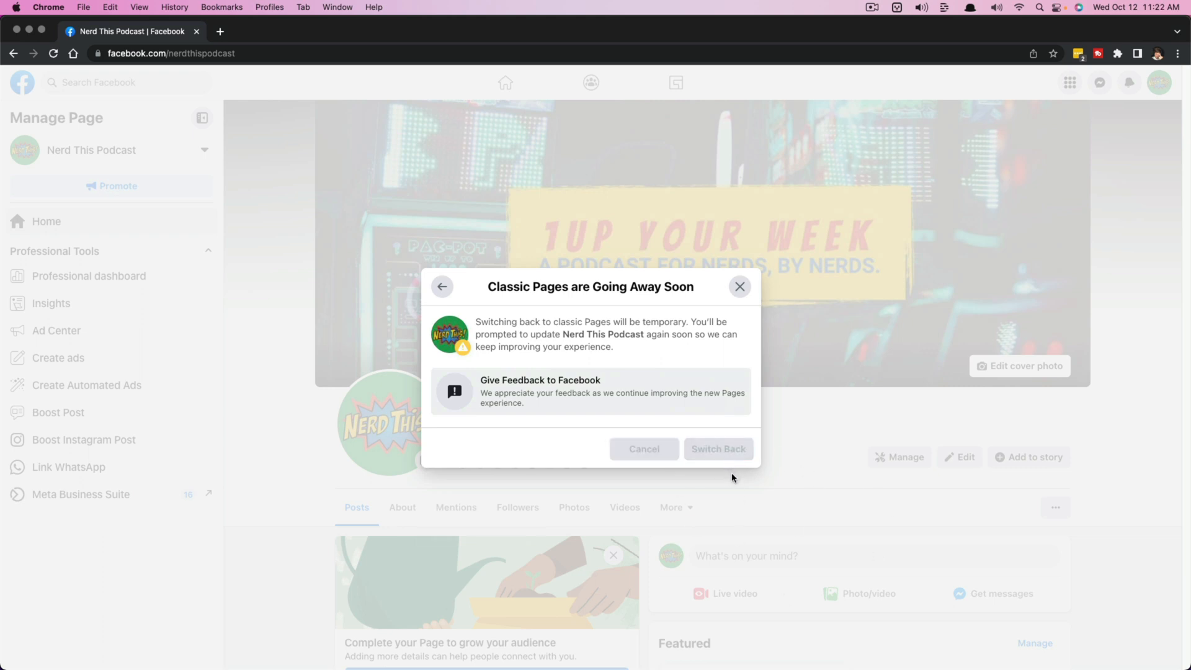
mouse_move(718, 474)
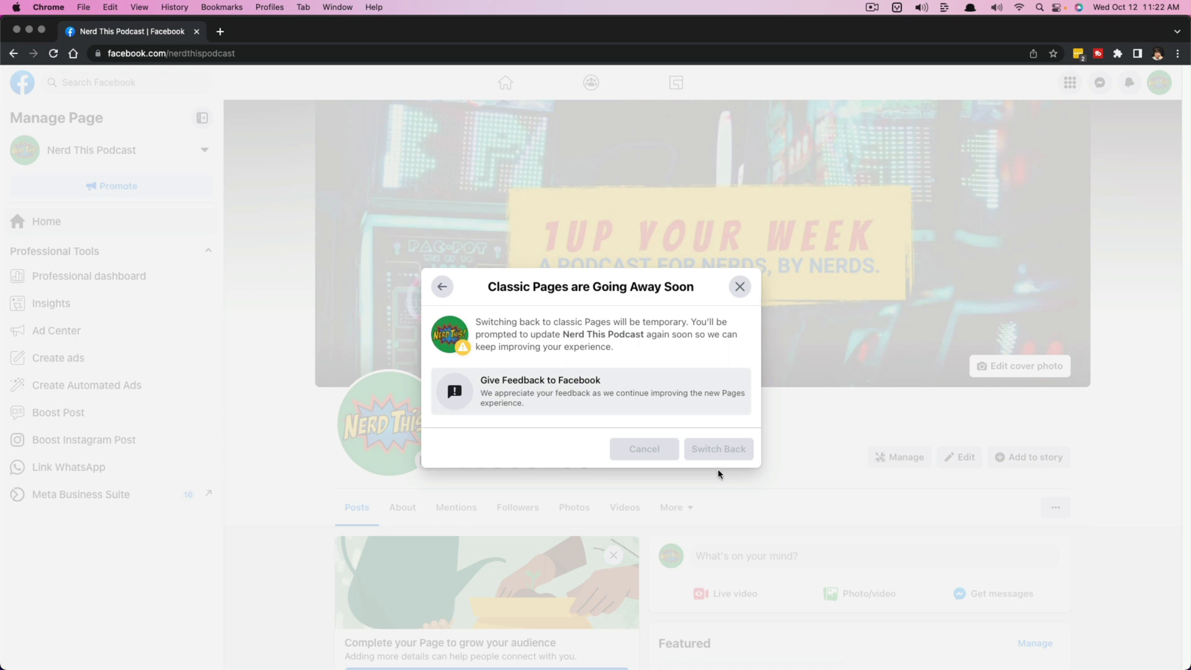
mouse_move(688, 489)
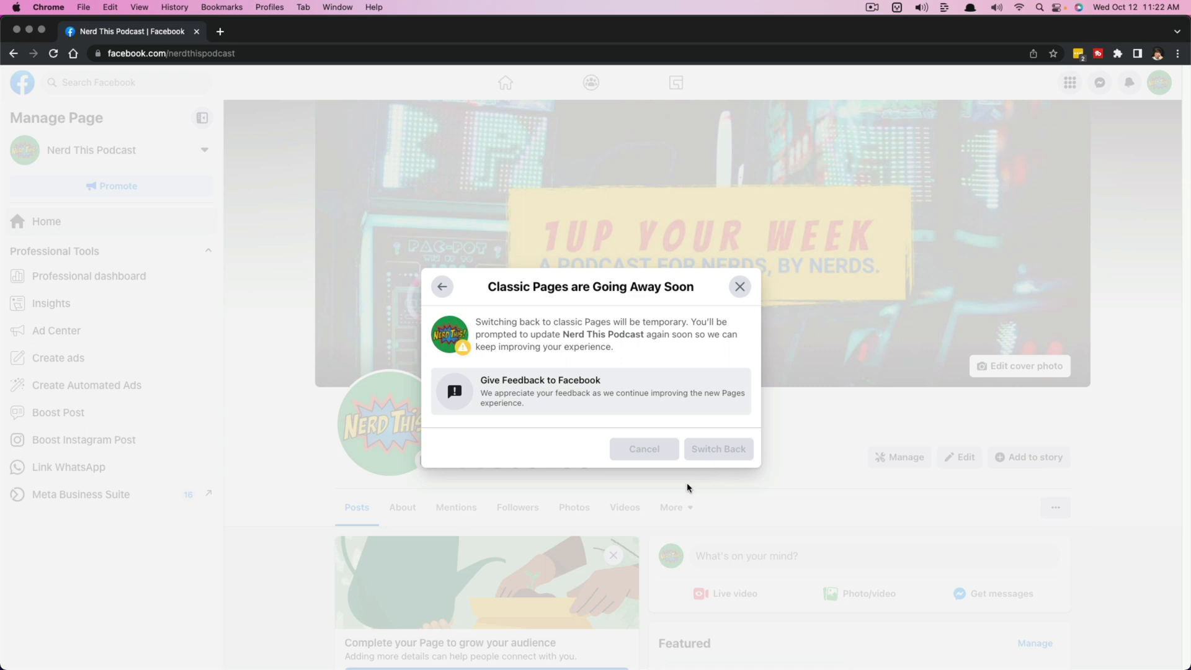
mouse_move(150, 371)
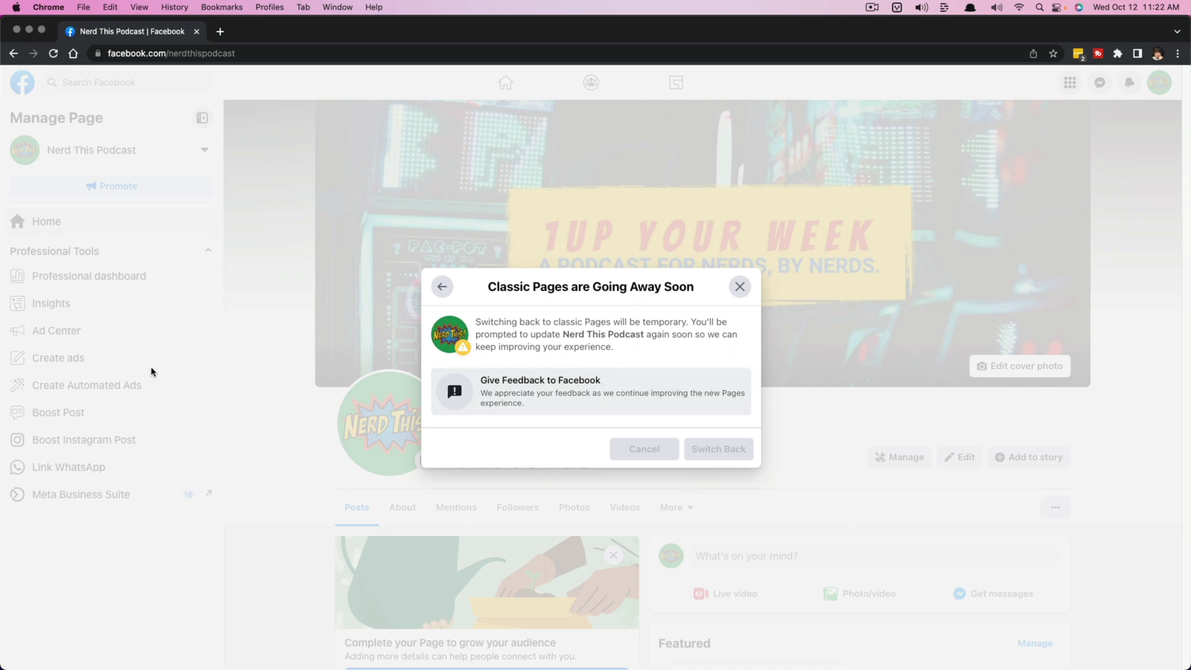
mouse_move(66, 592)
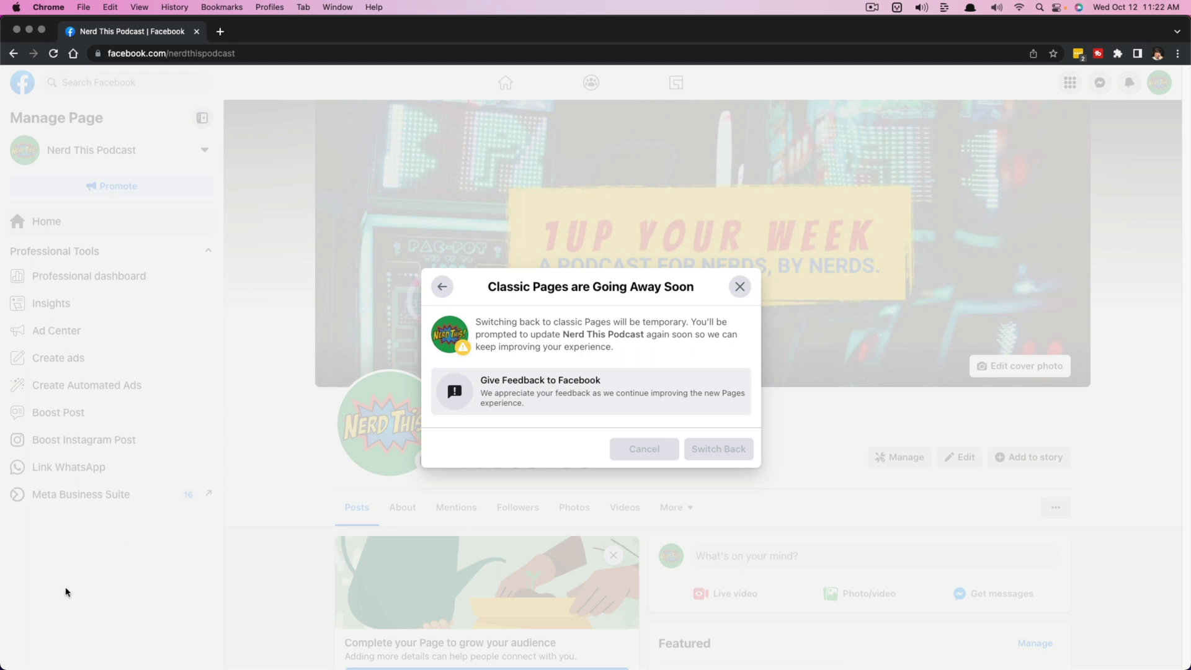
mouse_move(70, 591)
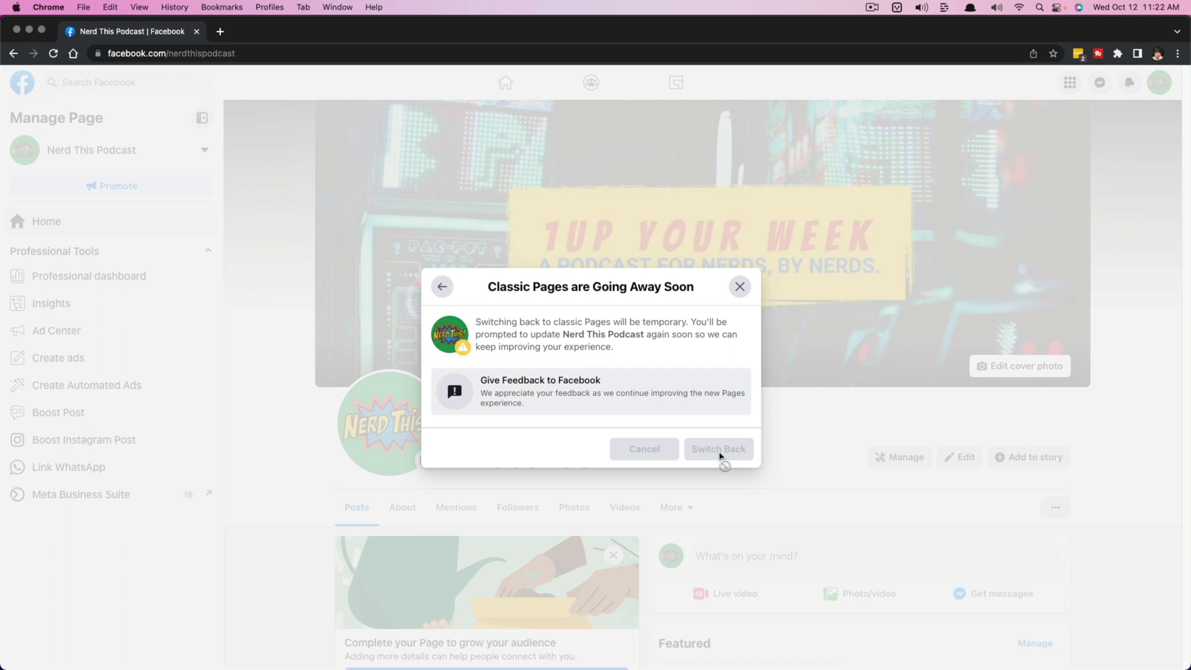
left_click(716, 449)
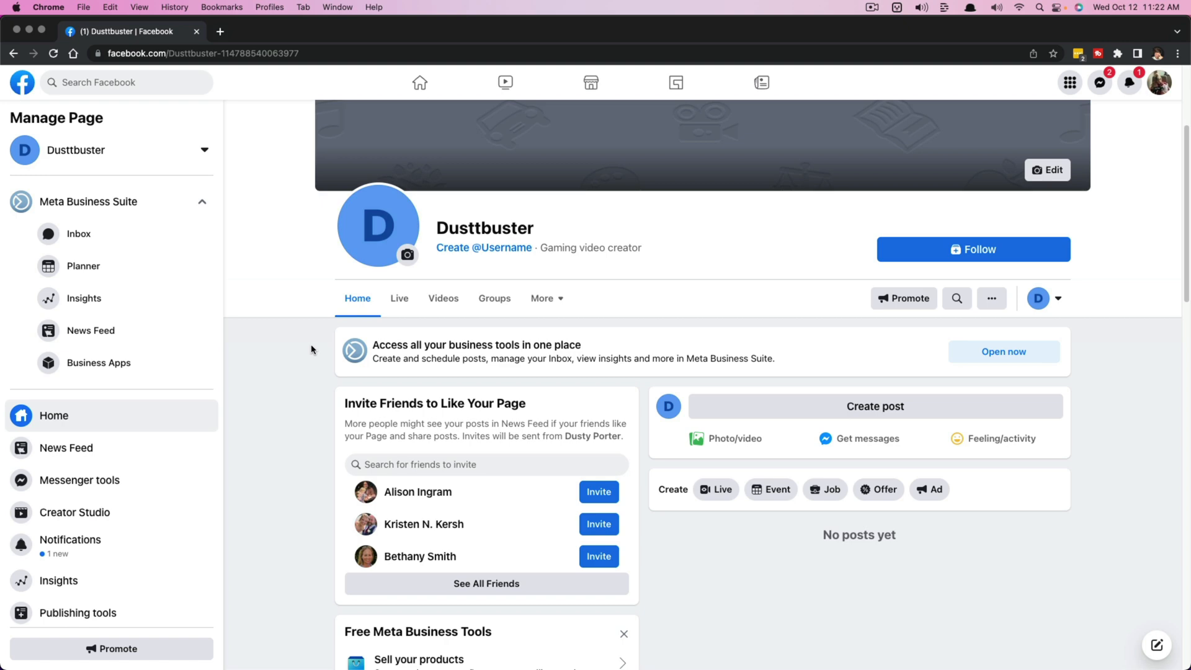
mouse_move(272, 270)
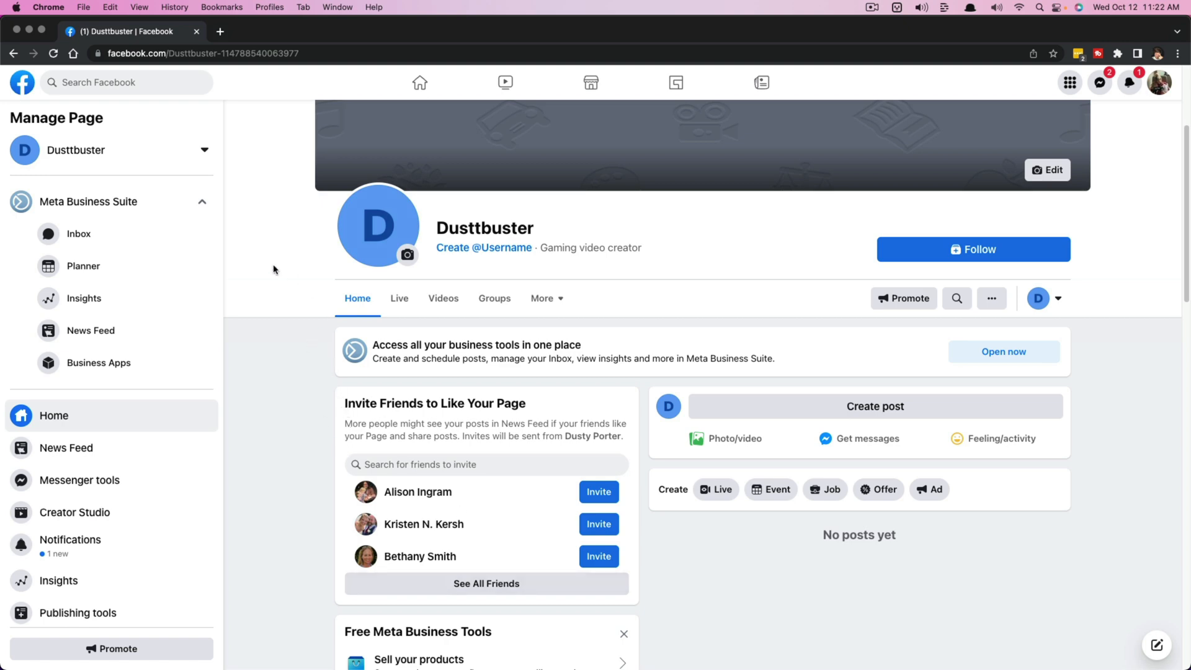
Reach Settings at the bottom of the Dusttbuster Manage Page sidebar.
scroll("down", 3)
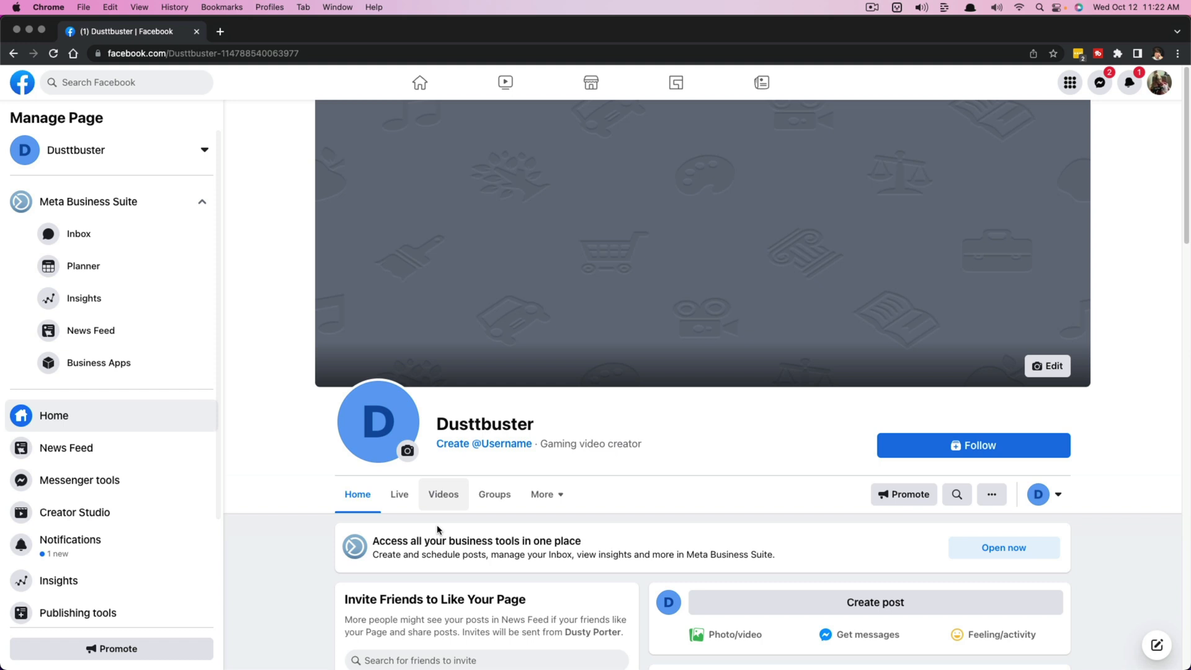
scroll("down", 3)
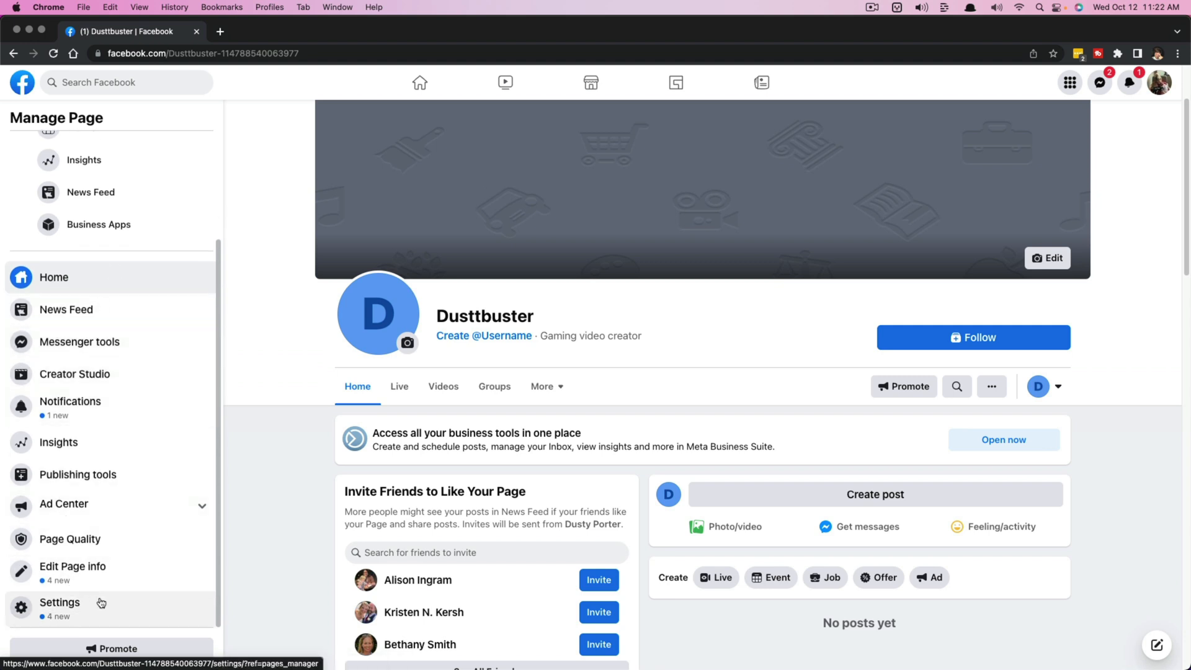
left_click(60, 603)
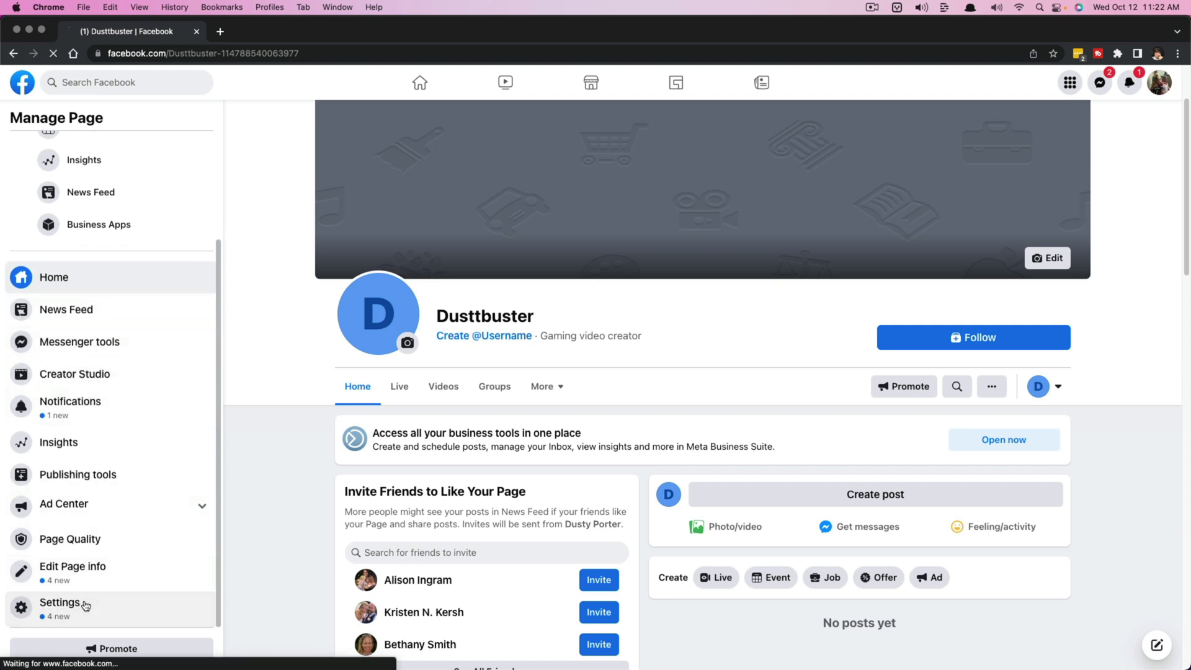
In Dusttbuster's General settings, expand the Remove Page row for permanent deletion.
left_click(59, 603)
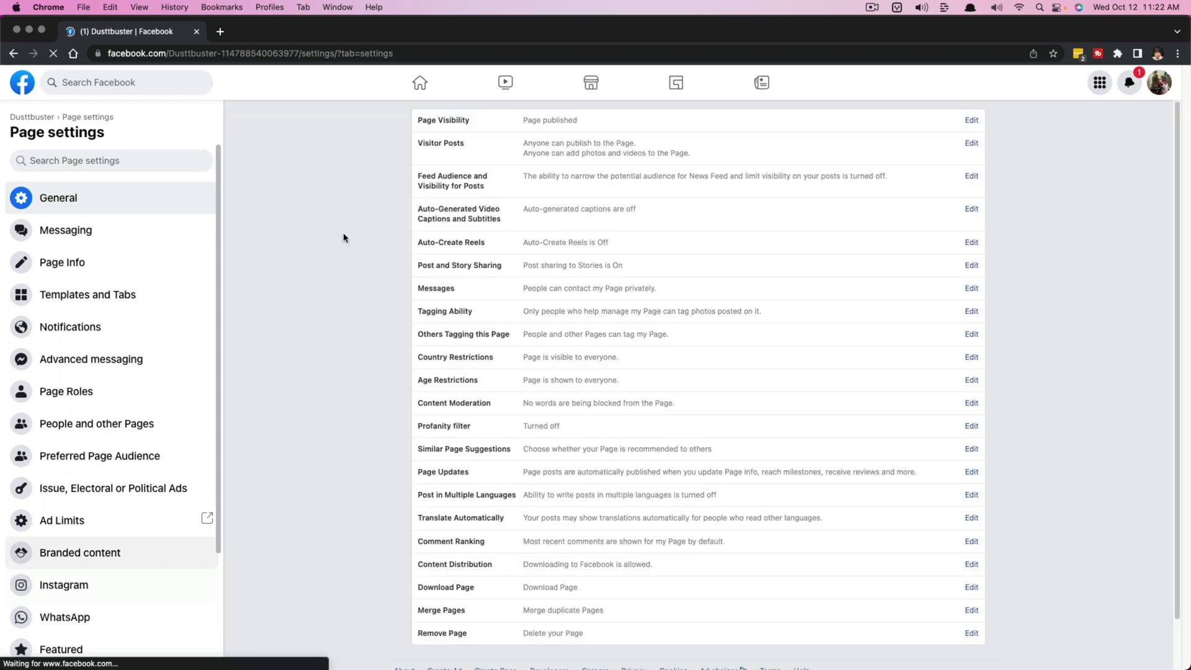
scroll("down", 3)
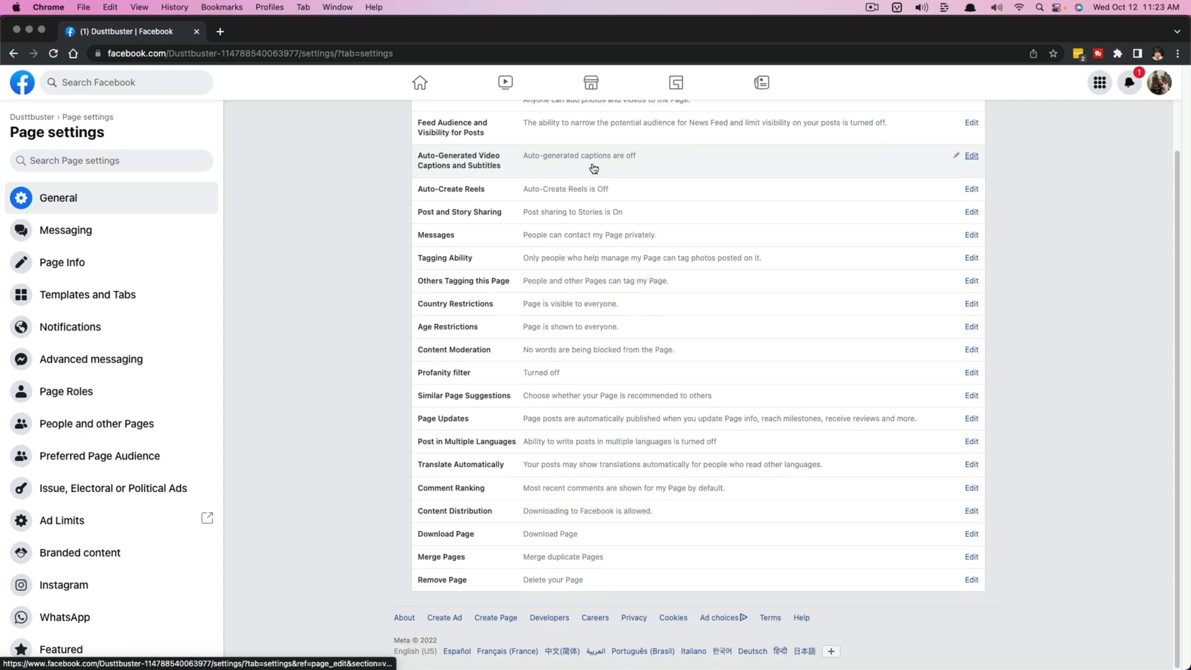
mouse_move(410, 585)
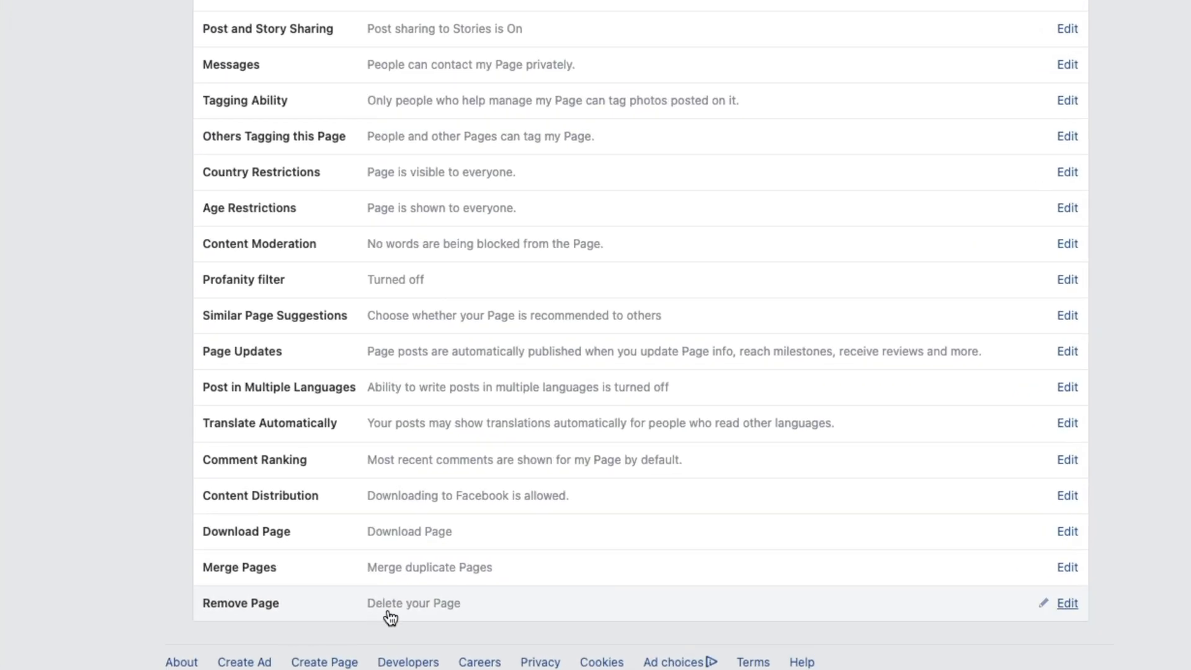
mouse_move(346, 611)
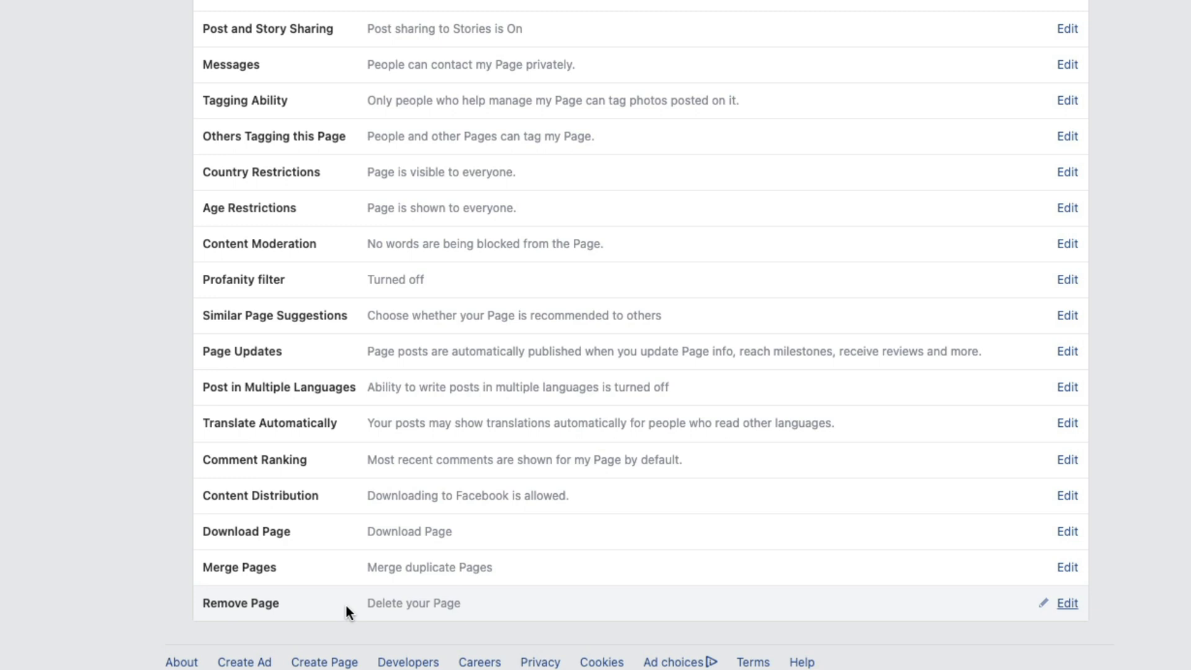
mouse_move(351, 610)
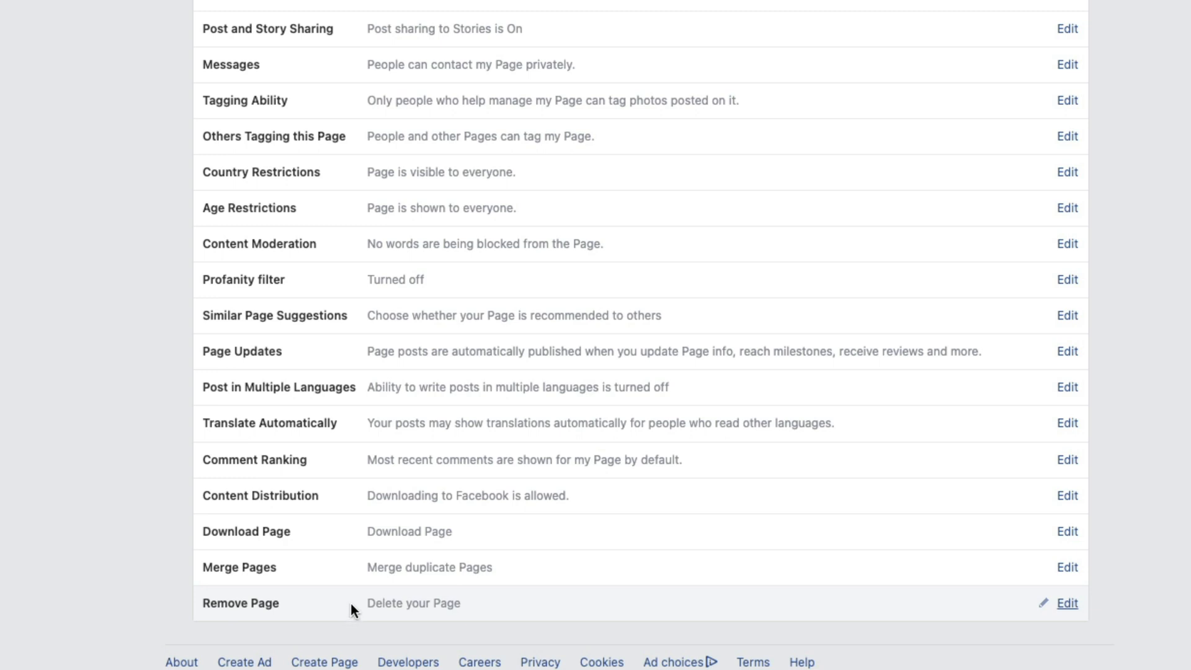
left_click(1066, 603)
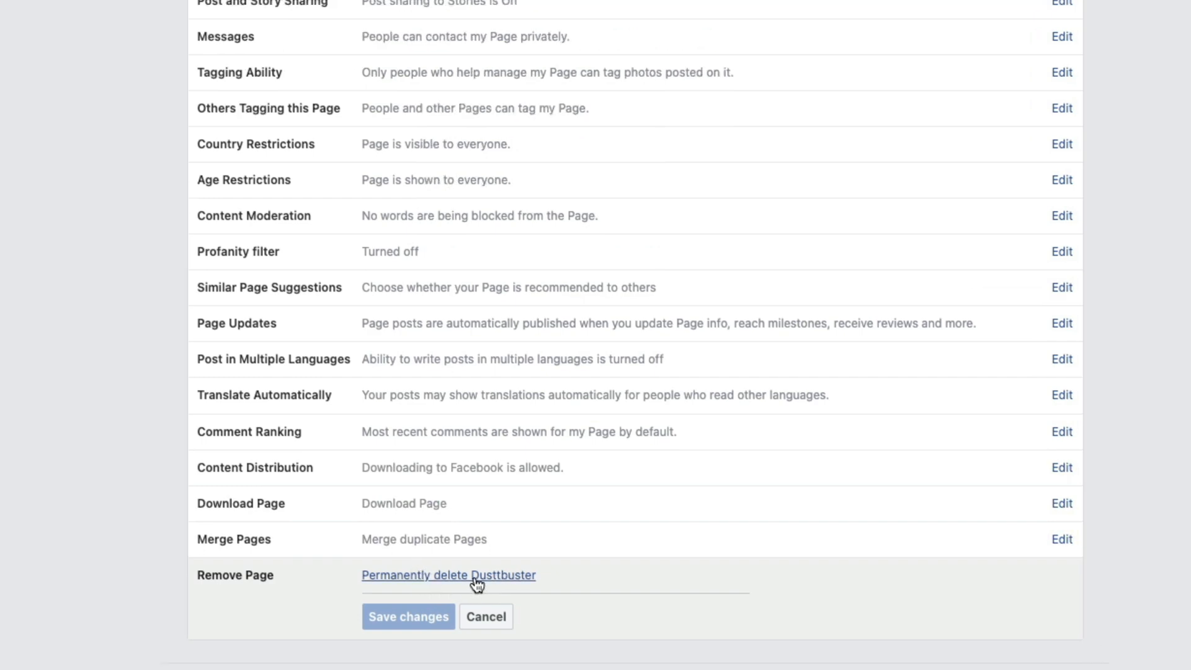
Choose 'Permanently delete Dusttbuster' and confirm Delete in the warning dialog.
left_click(448, 574)
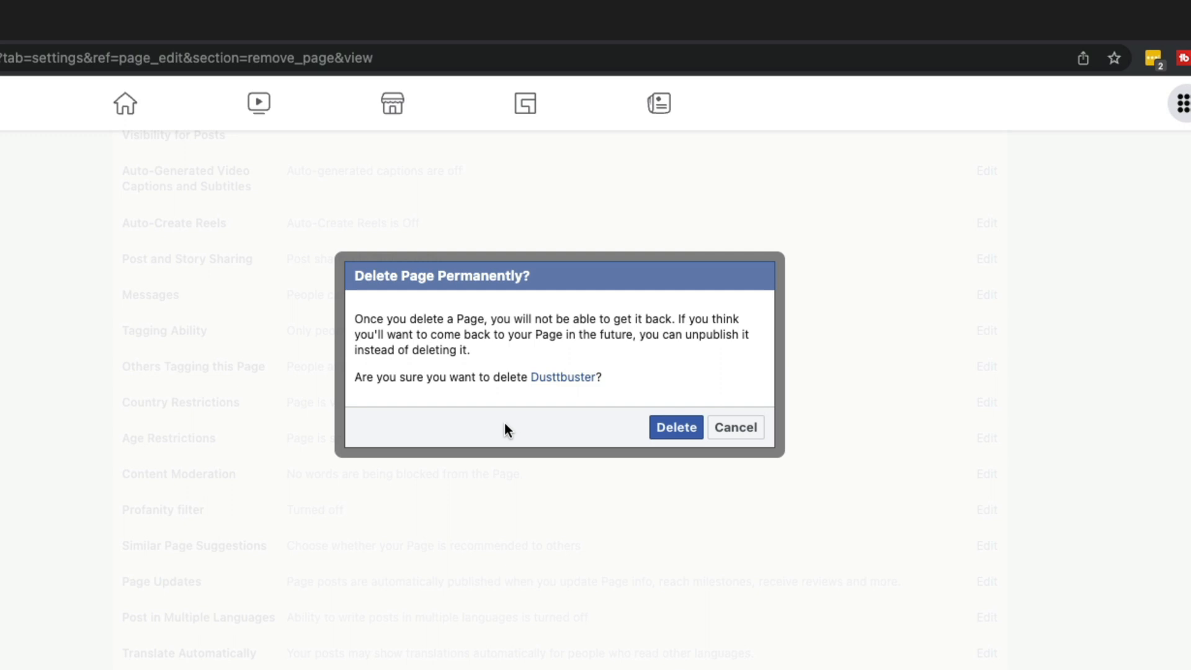
mouse_move(657, 387)
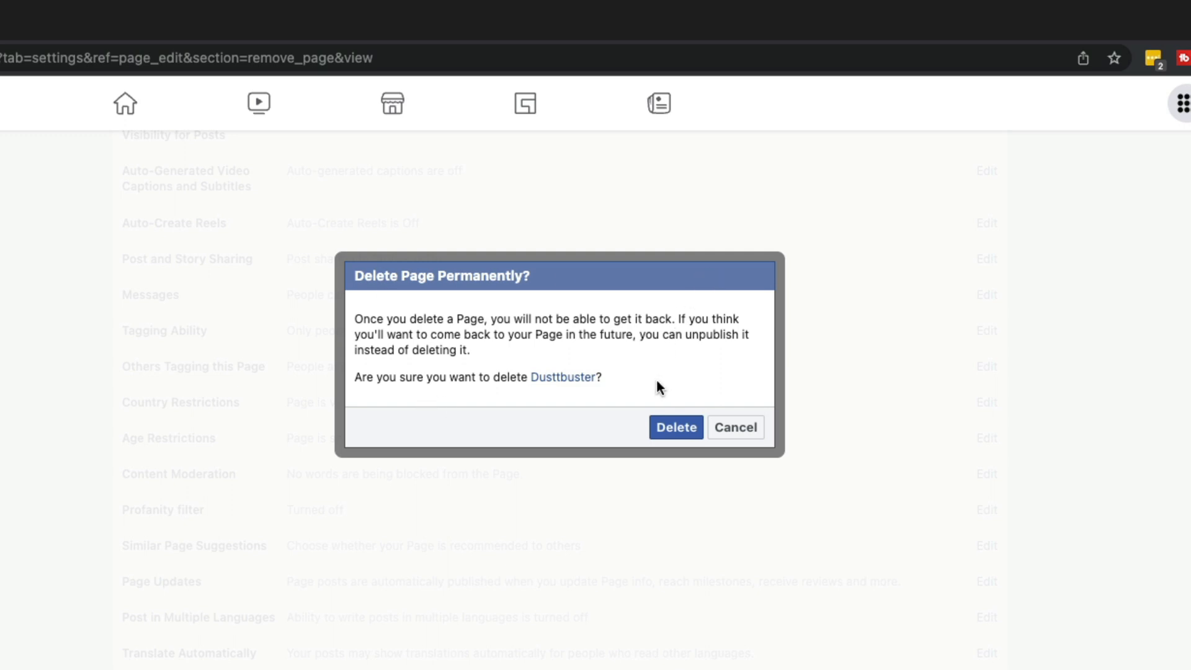
mouse_move(658, 378)
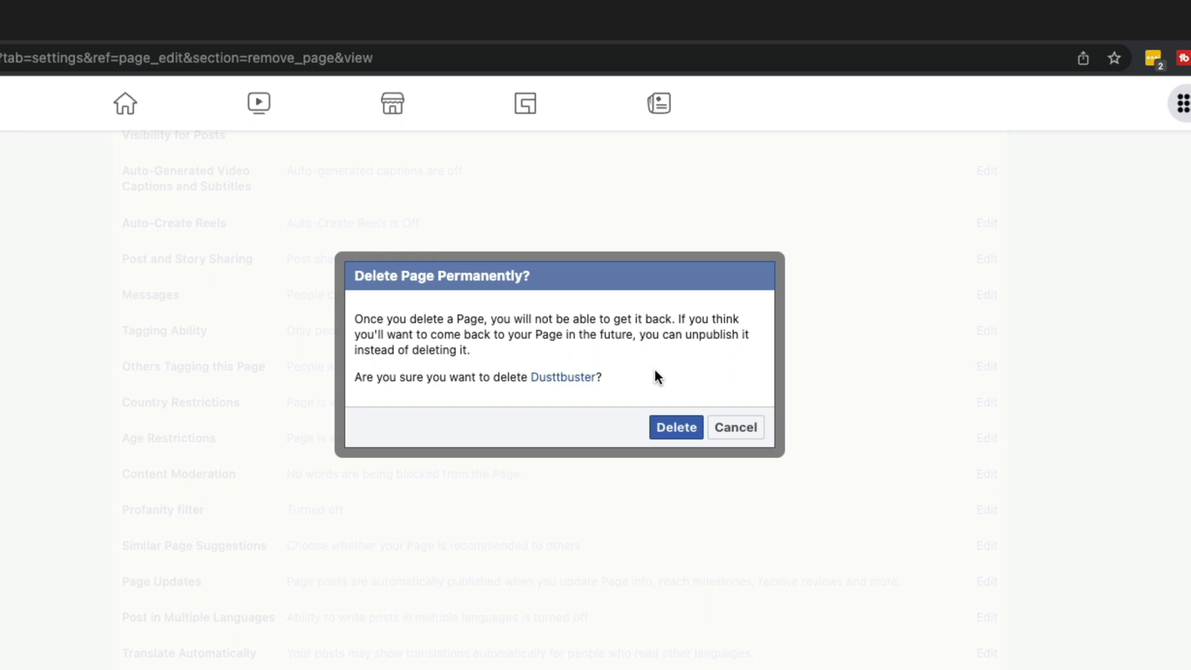
mouse_move(649, 358)
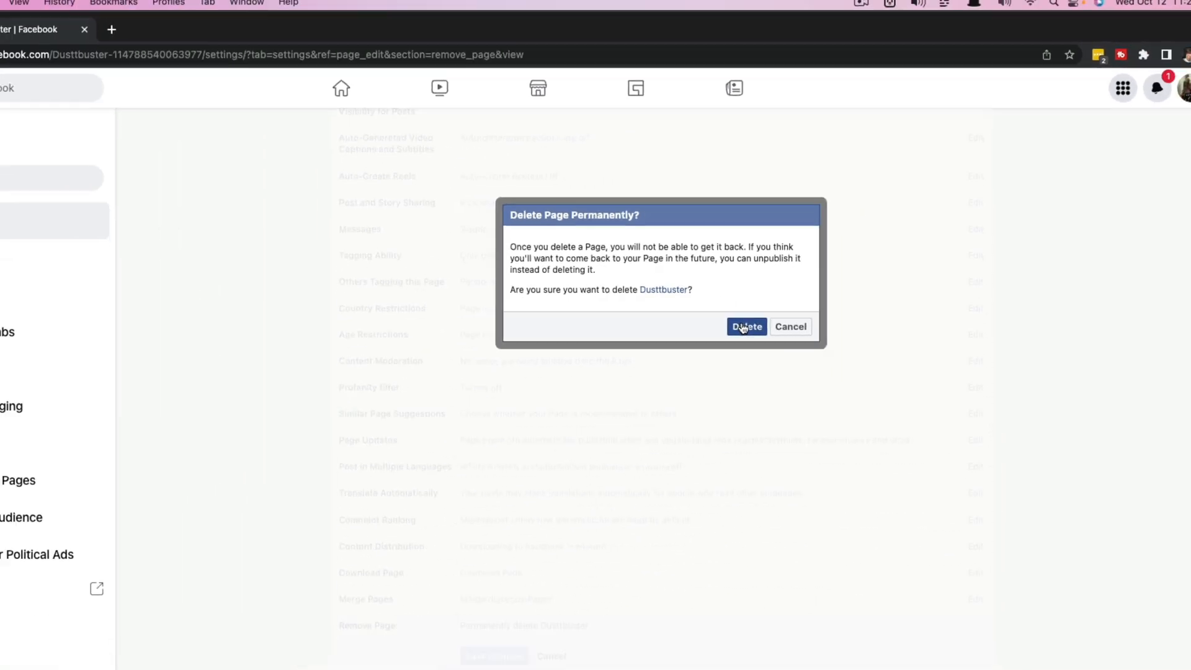
left_click(745, 327)
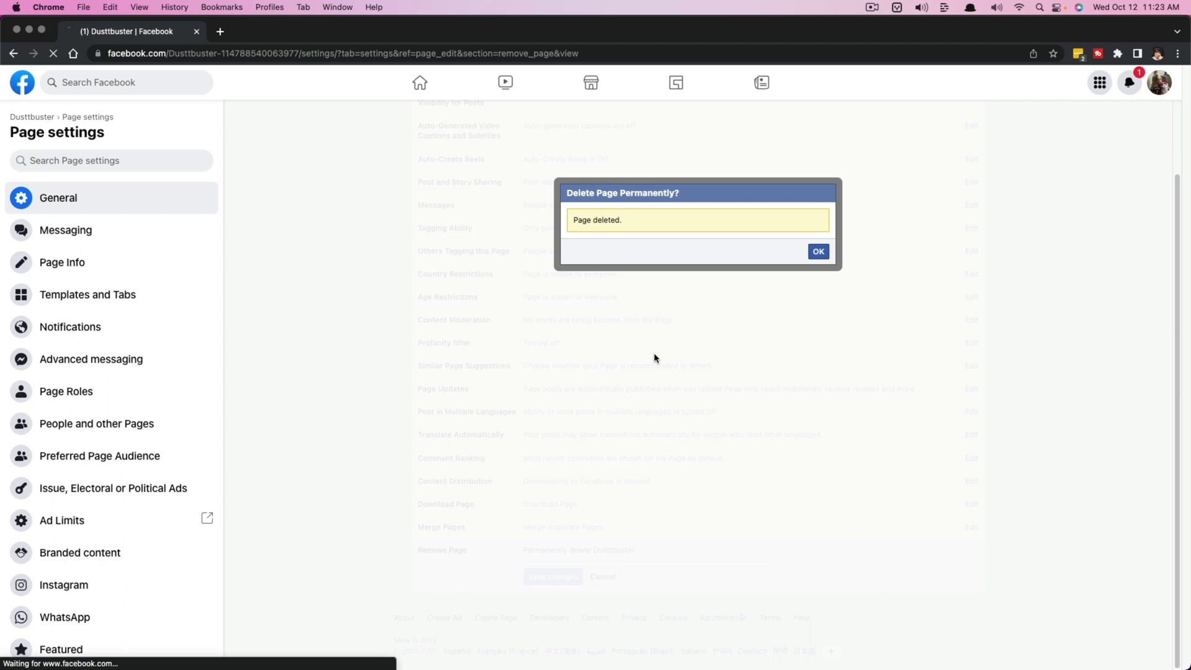
Acknowledge the 'Page deleted' notice and review the Pages you manage list without Dusttbuster.
left_click(818, 252)
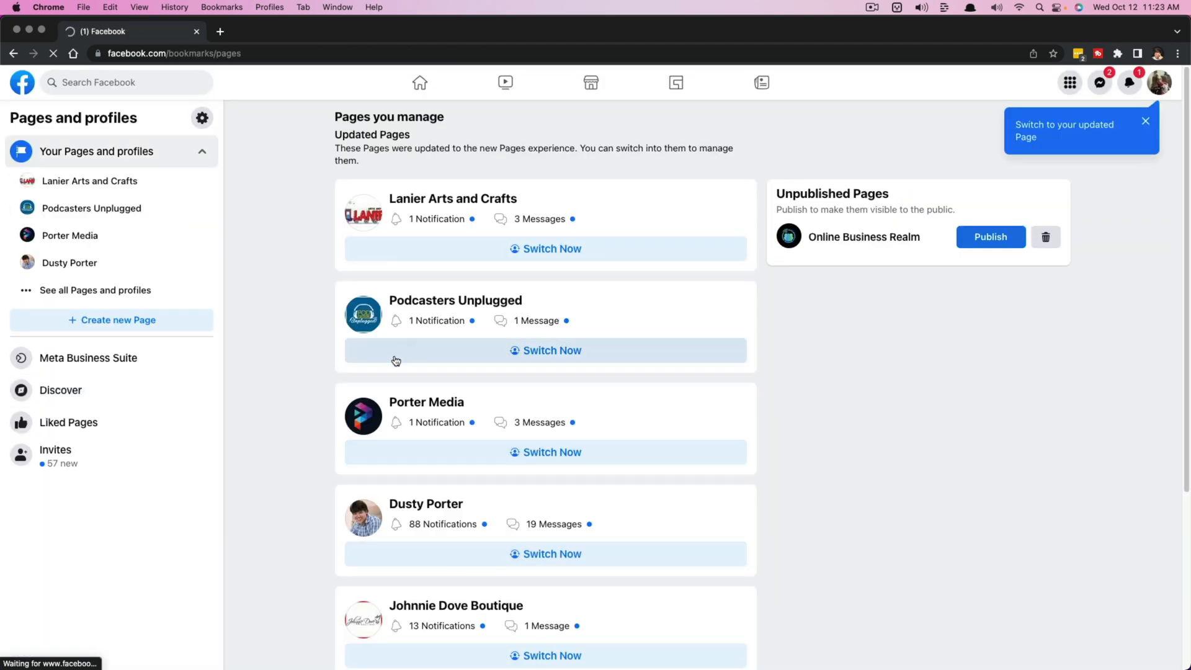
scroll("down", 3)
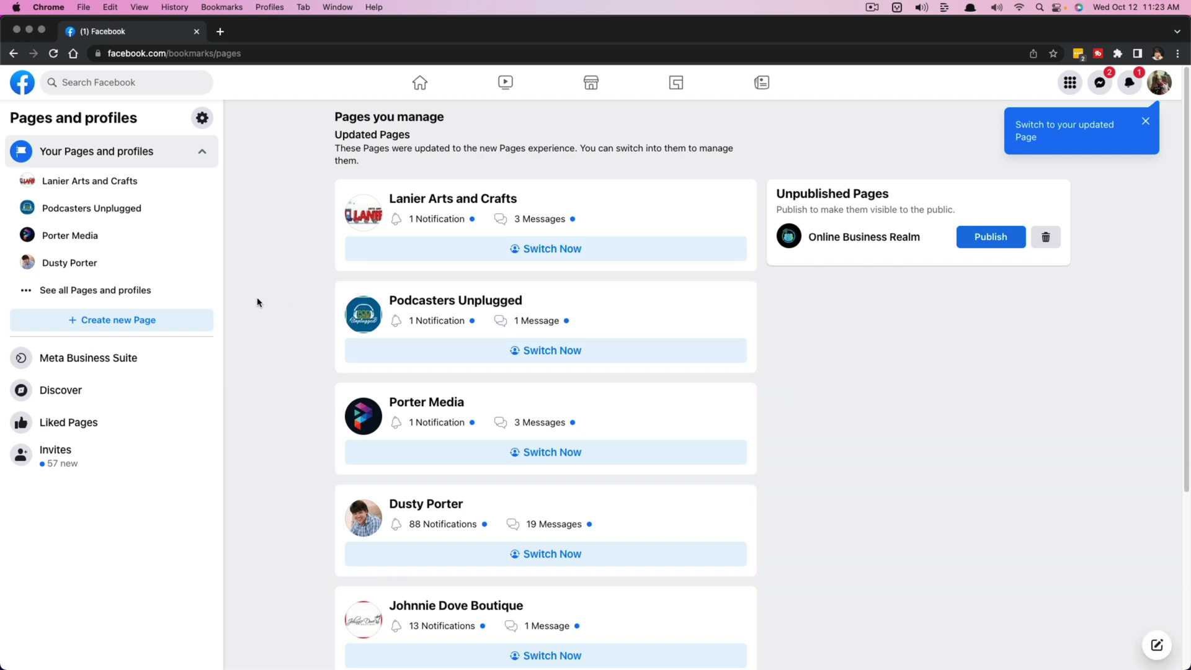
mouse_move(260, 294)
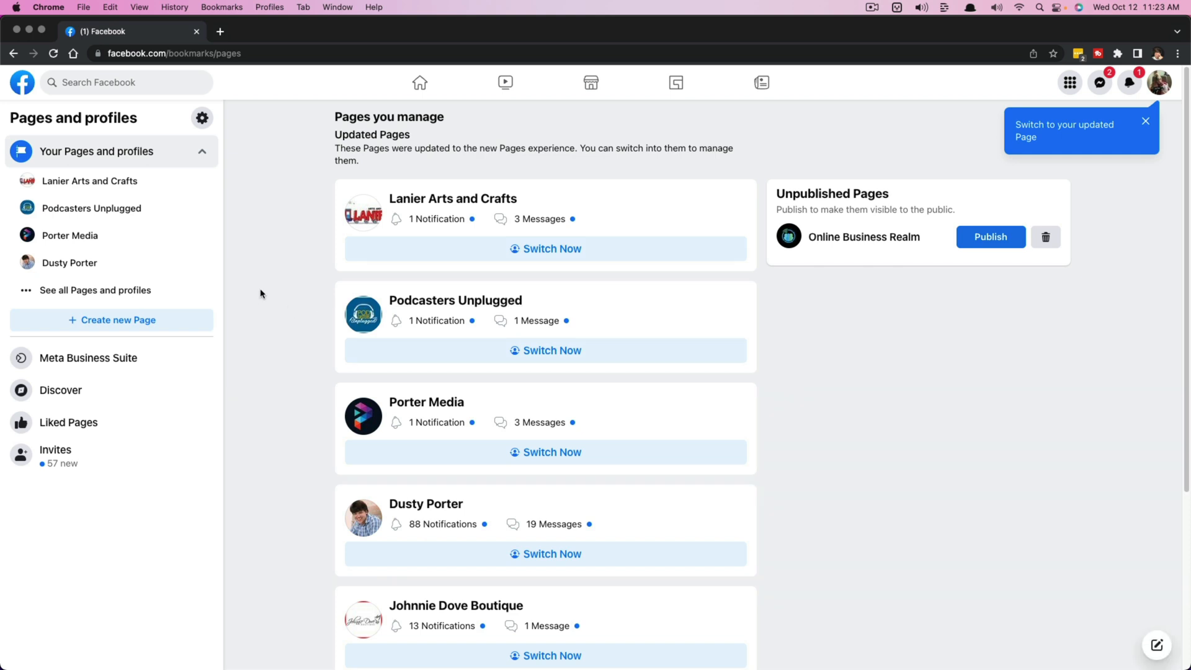